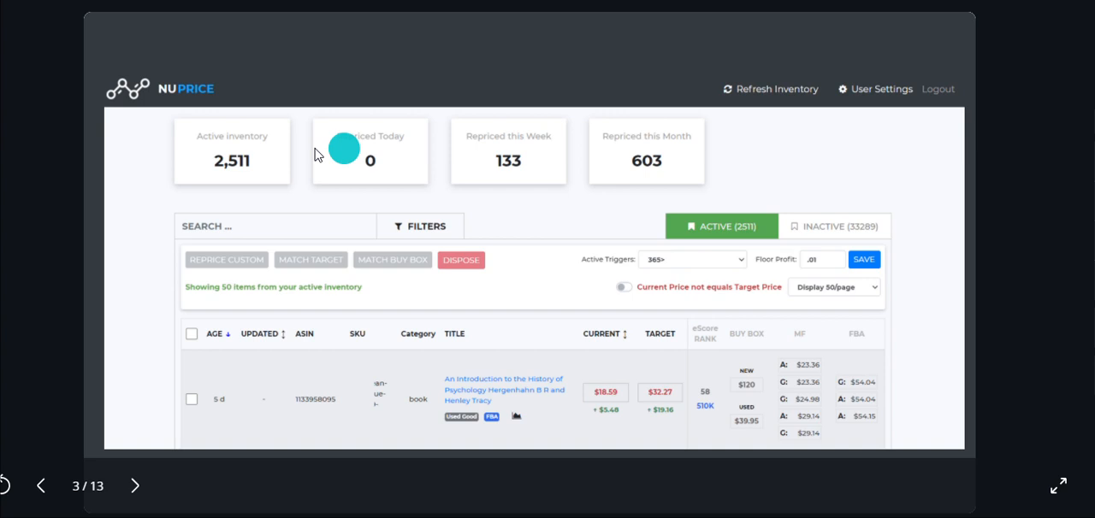
mouse_move(139, 164)
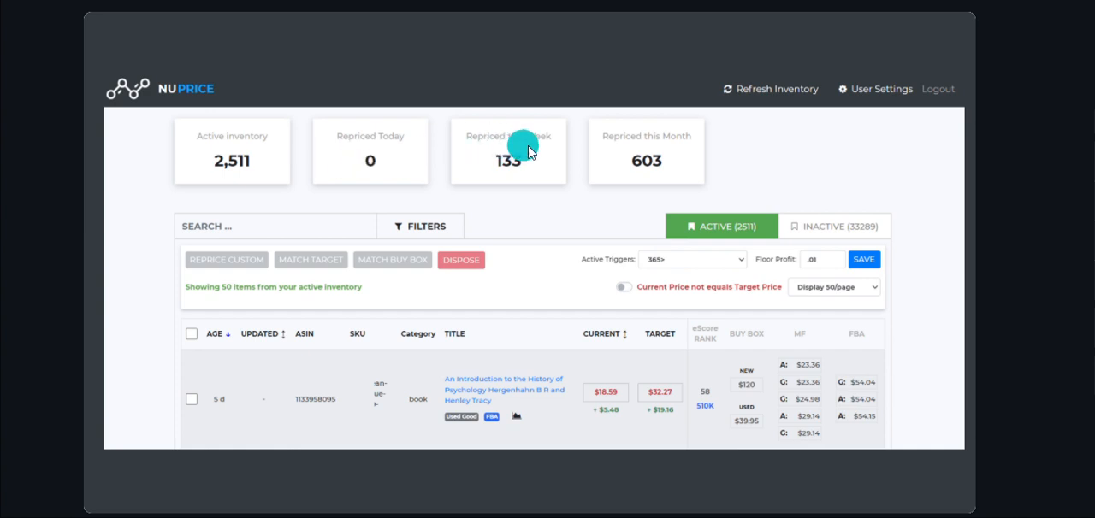
mouse_move(219, 174)
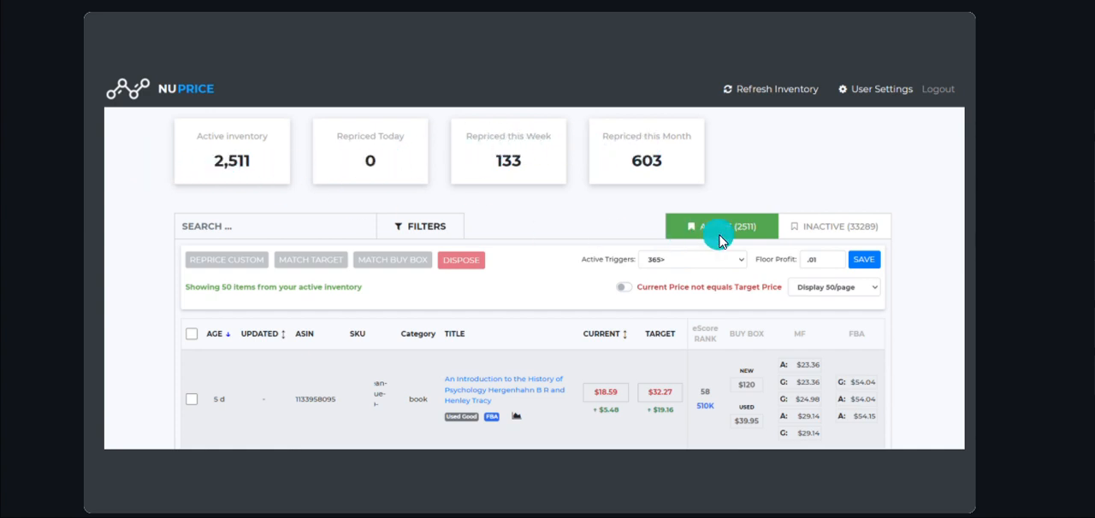
mouse_move(830, 235)
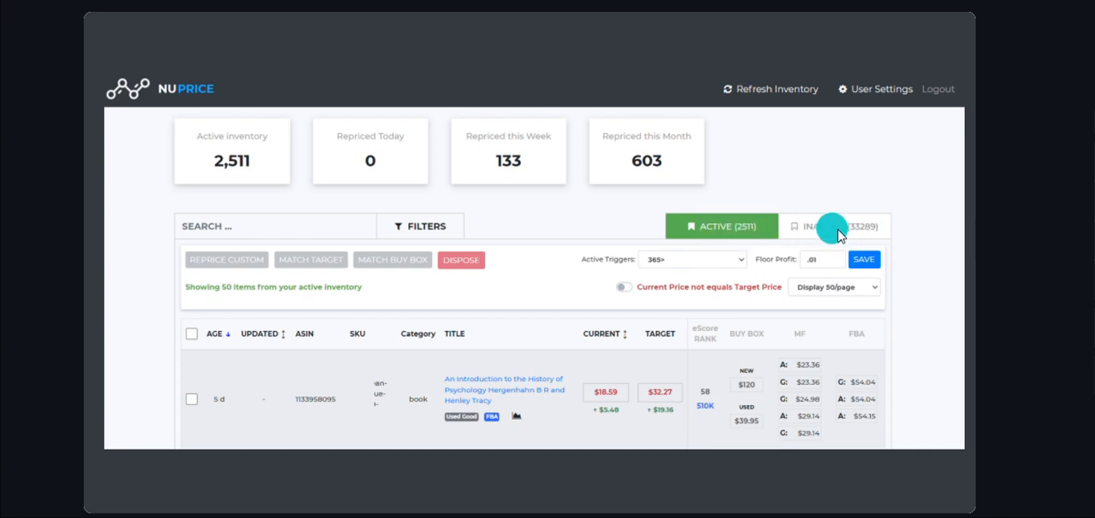
mouse_move(595, 226)
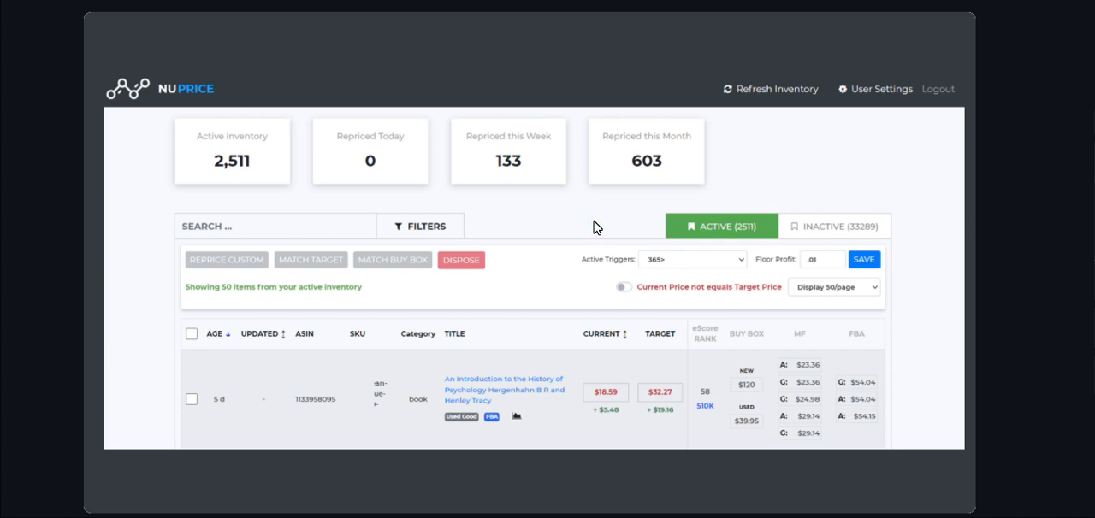
- Select the History of Psychology listing and apply a custom reprice from $18.59 to $19.29
left_click(421, 226)
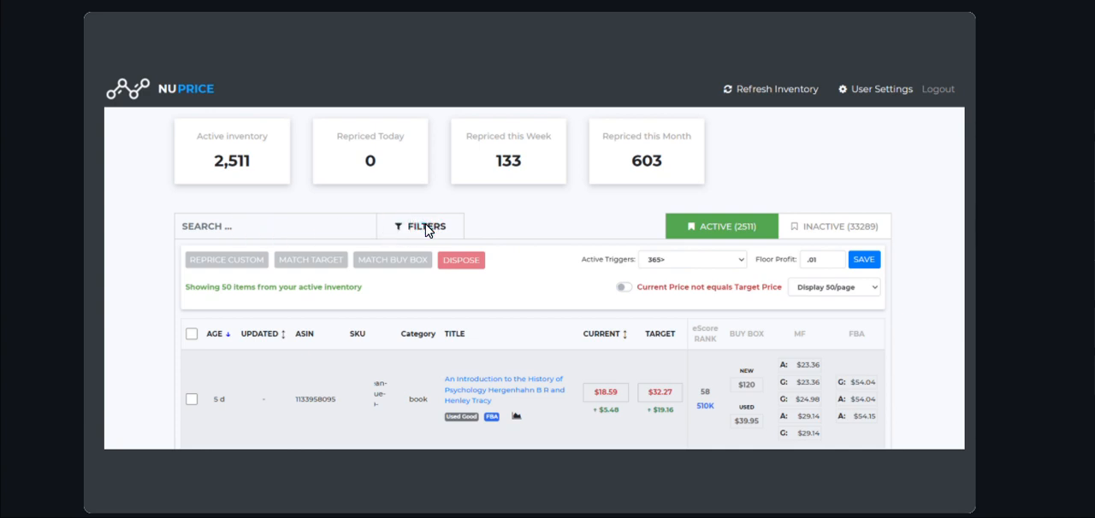
left_click(192, 399)
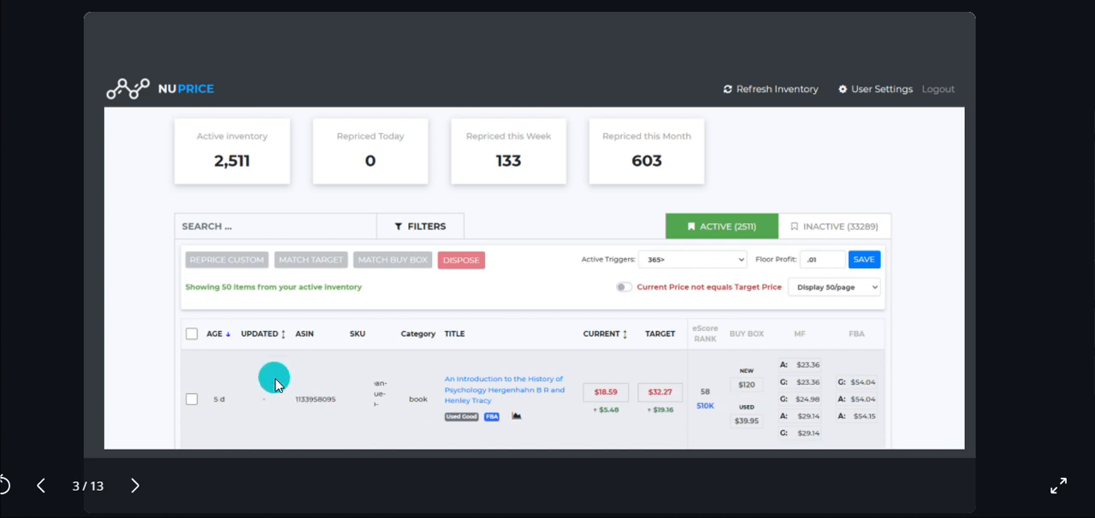
mouse_move(414, 380)
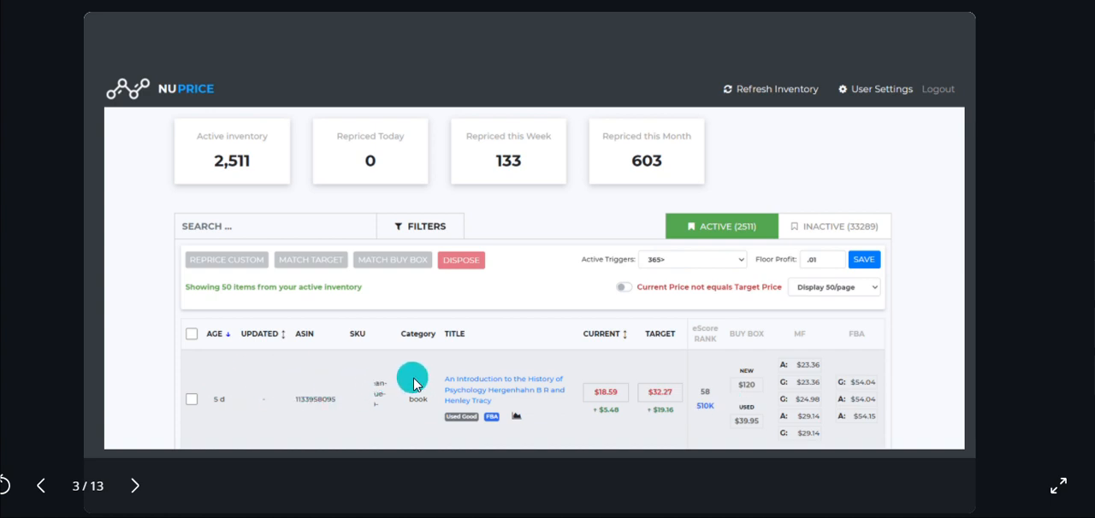
mouse_move(471, 431)
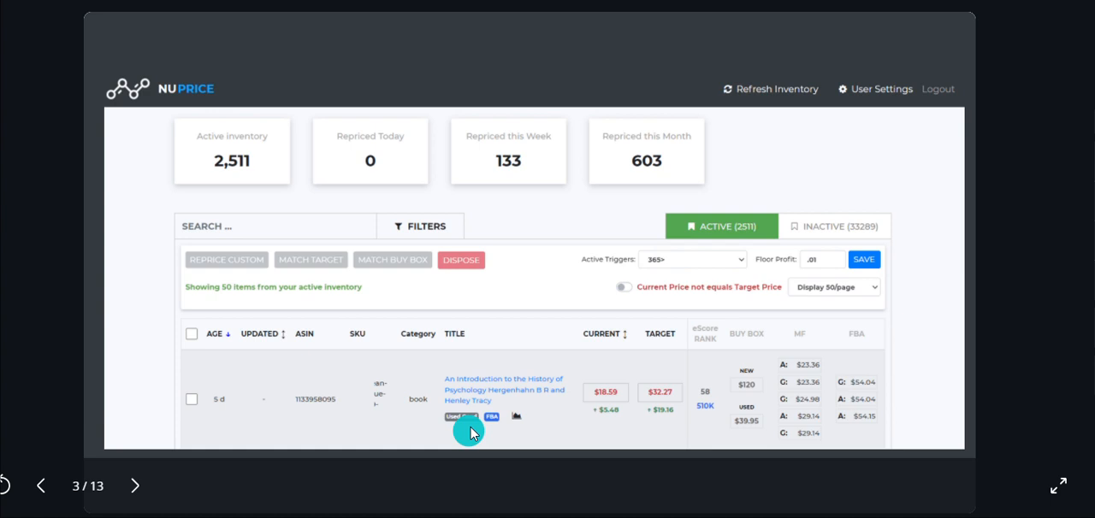
mouse_move(514, 414)
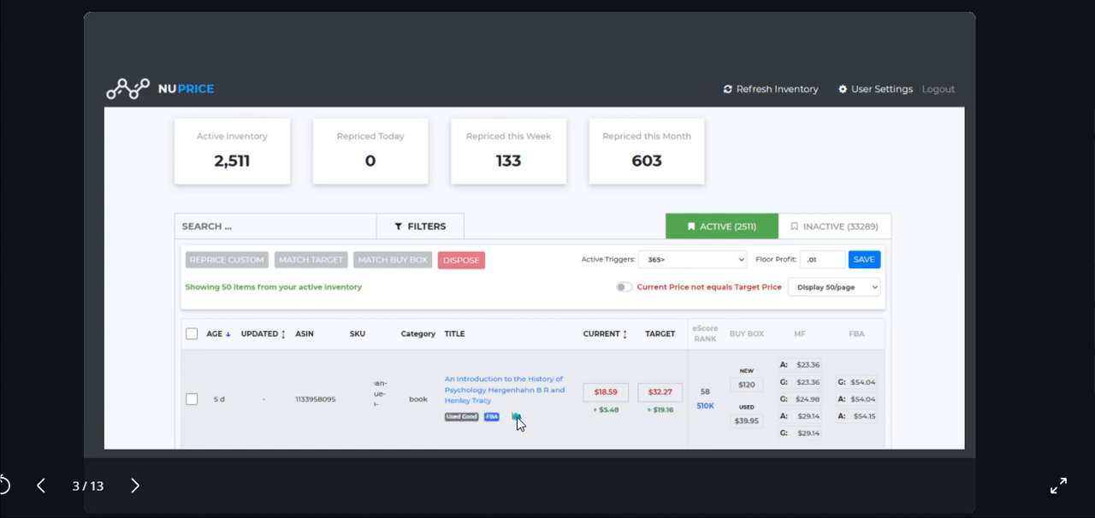
left_click(517, 418)
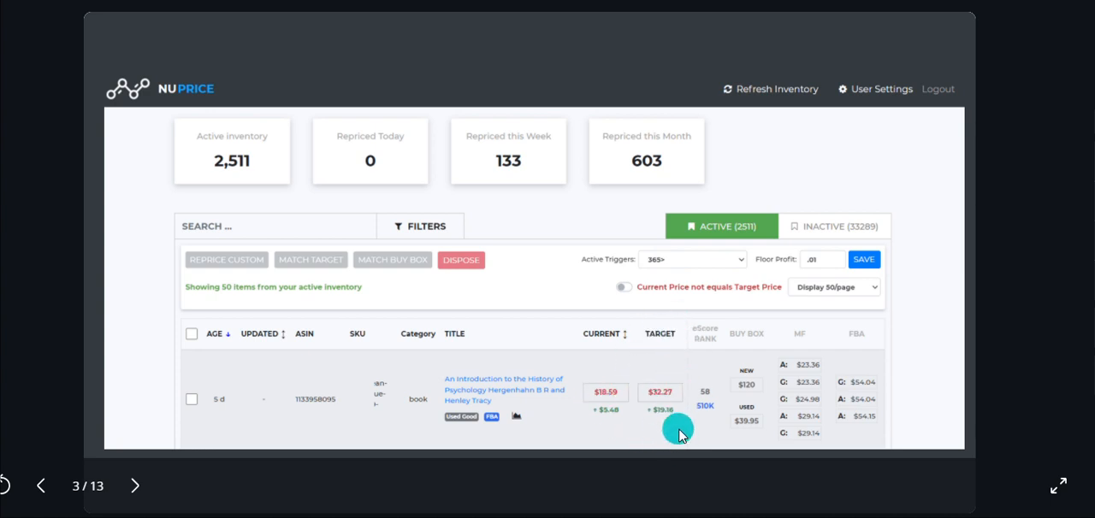
mouse_move(831, 414)
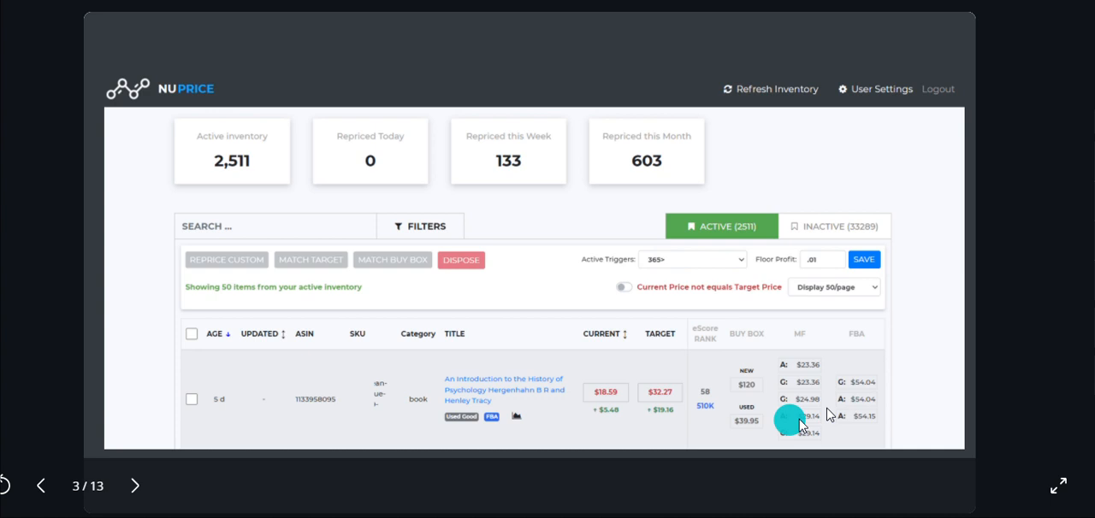
mouse_move(664, 455)
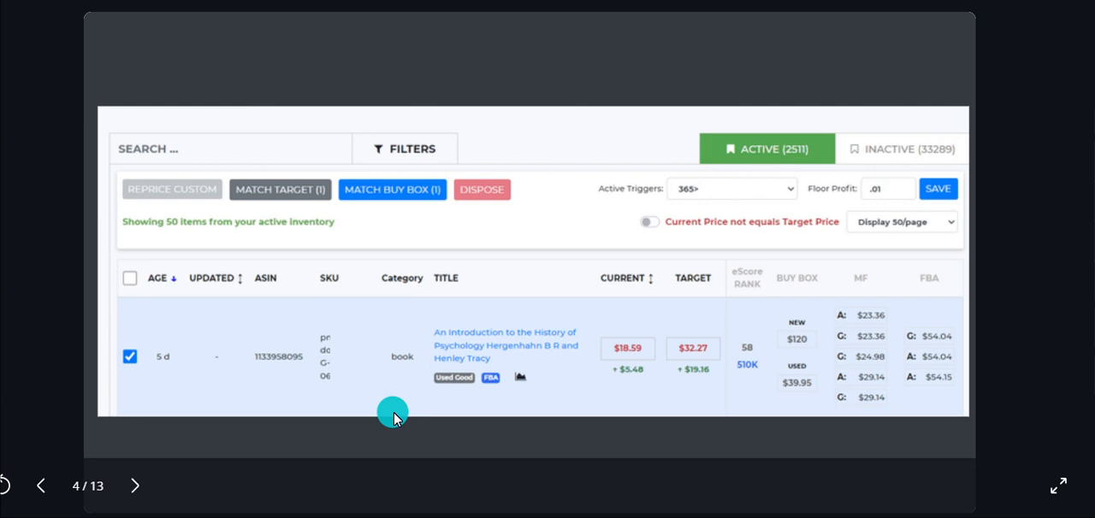
mouse_move(650, 376)
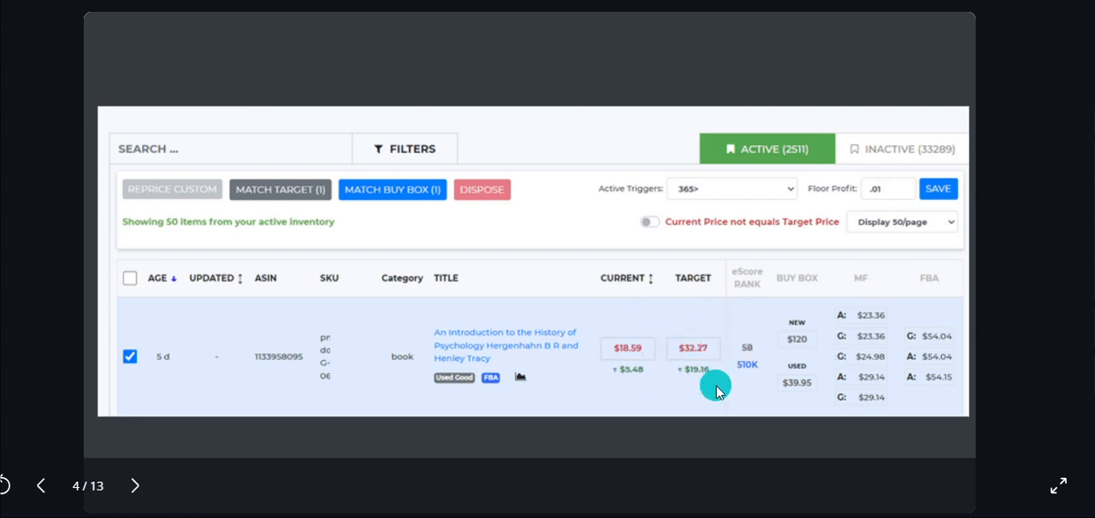
mouse_move(269, 208)
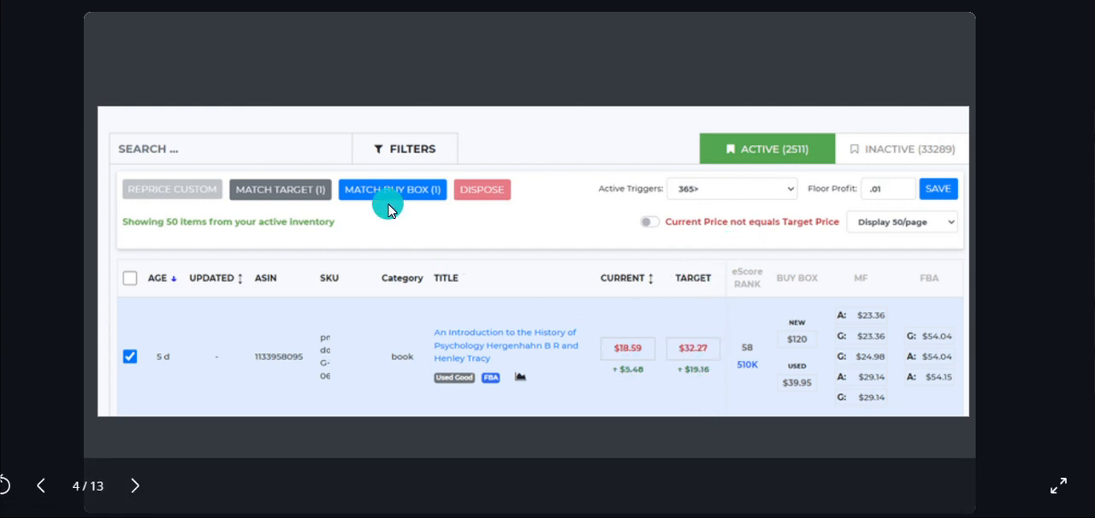
mouse_move(791, 369)
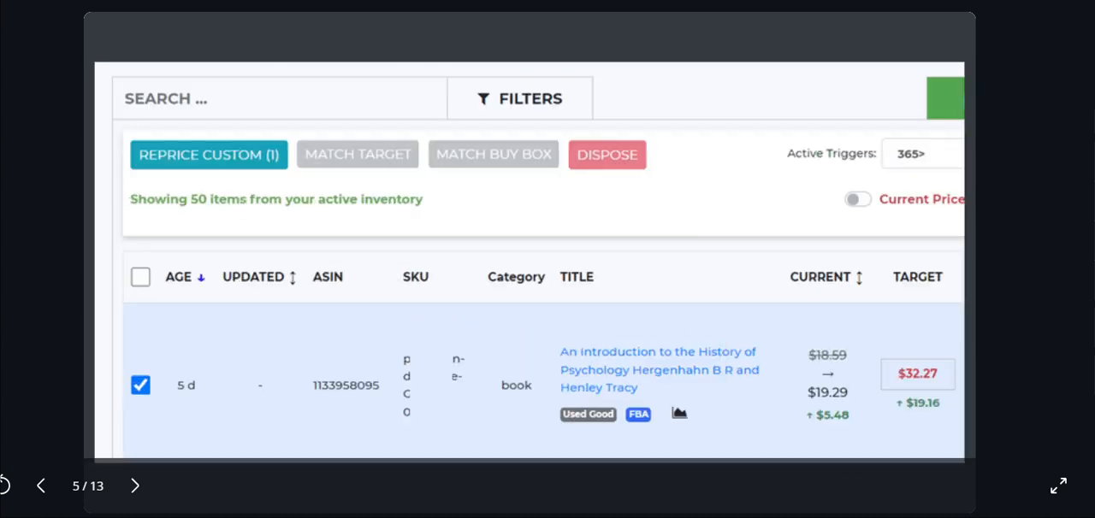
mouse_move(465, 506)
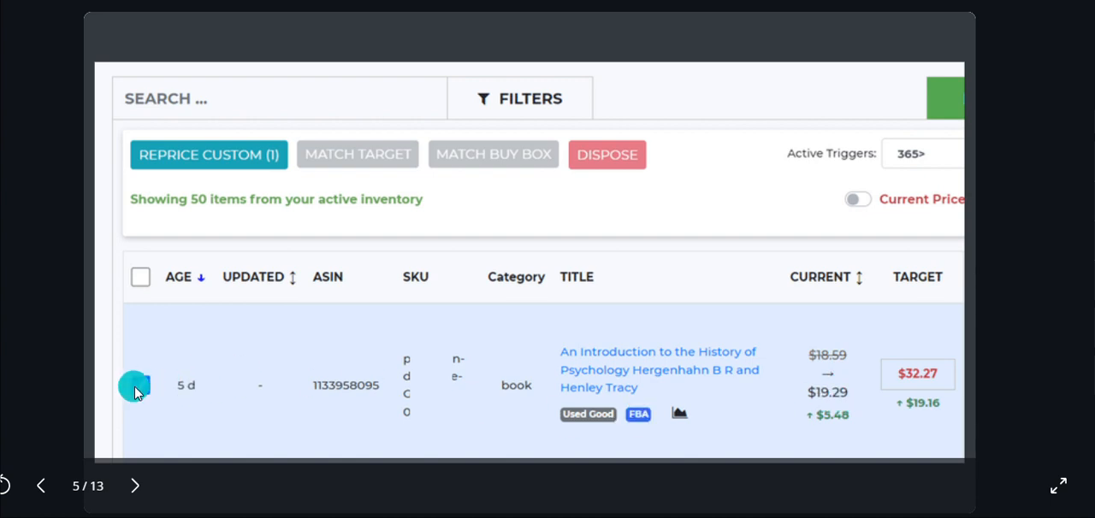
left_click(141, 385)
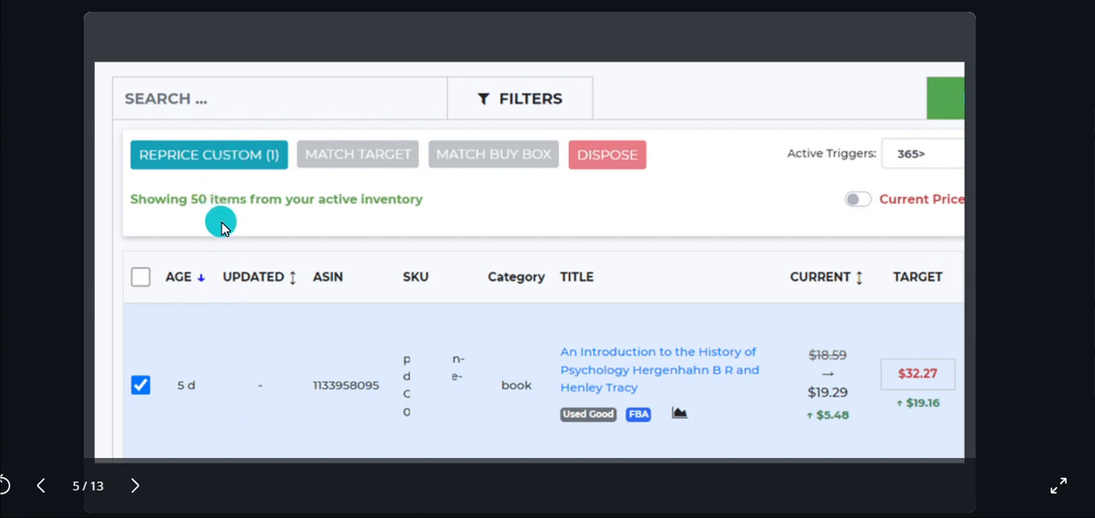
left_click(209, 154)
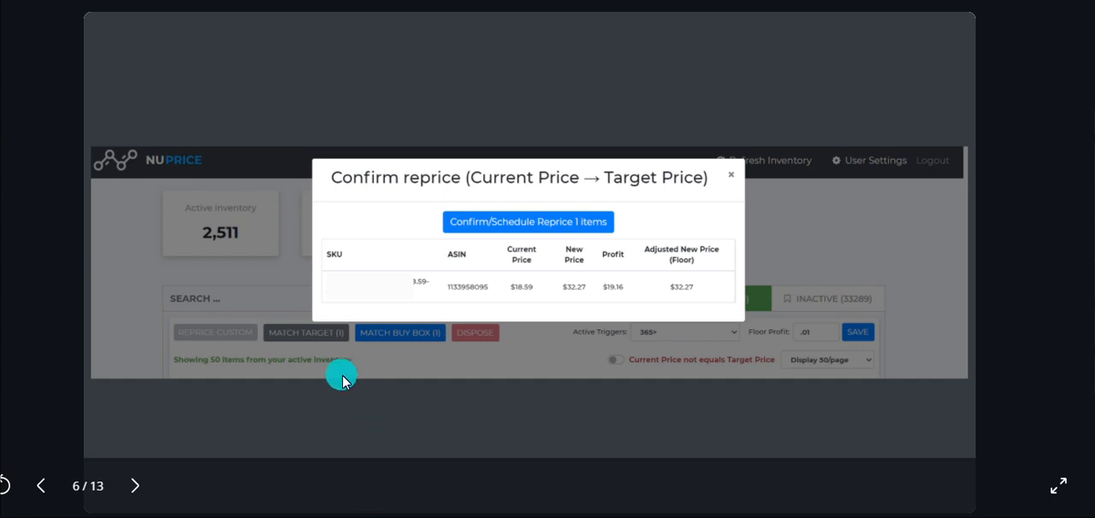
mouse_move(338, 400)
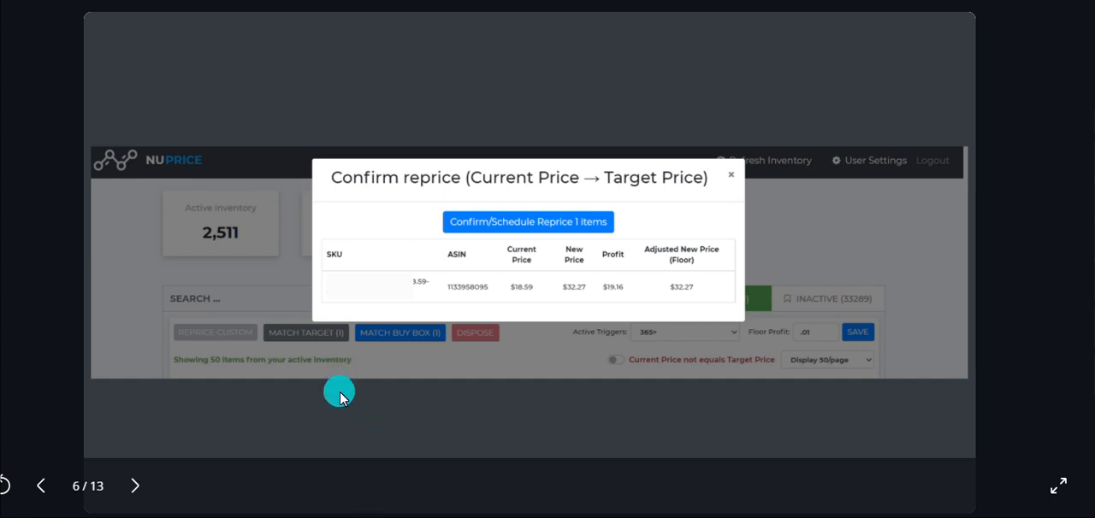
mouse_move(486, 313)
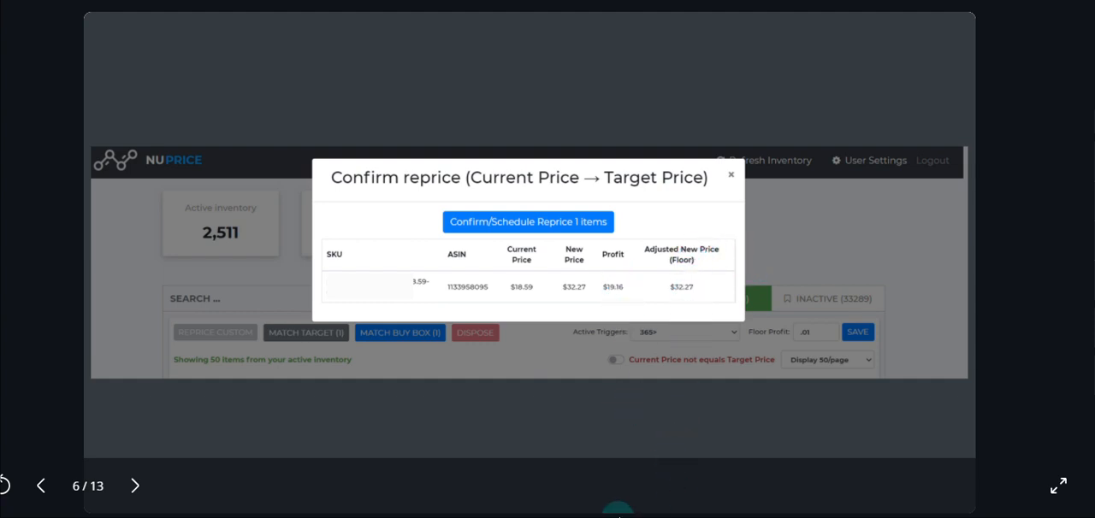
mouse_move(688, 331)
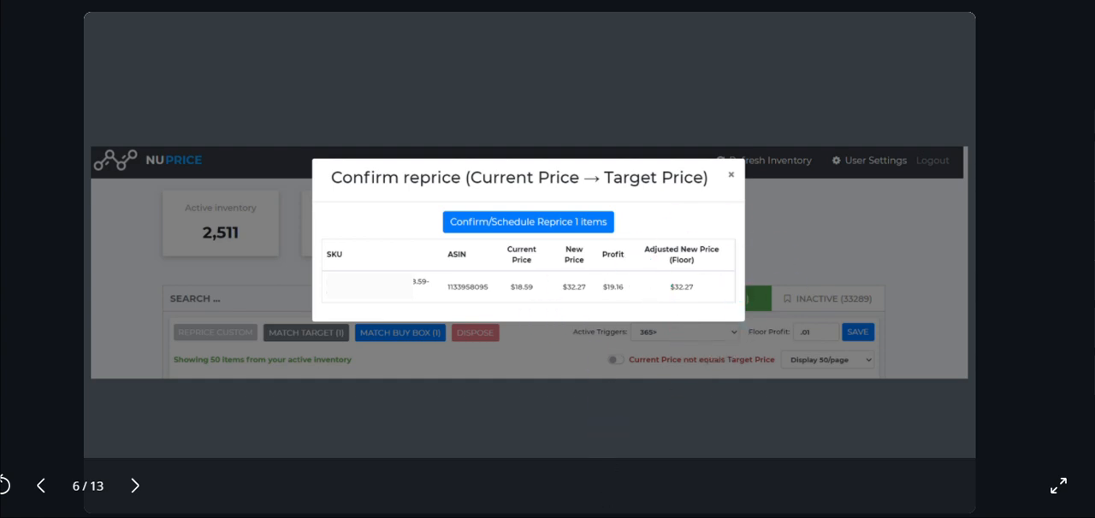
mouse_move(428, 390)
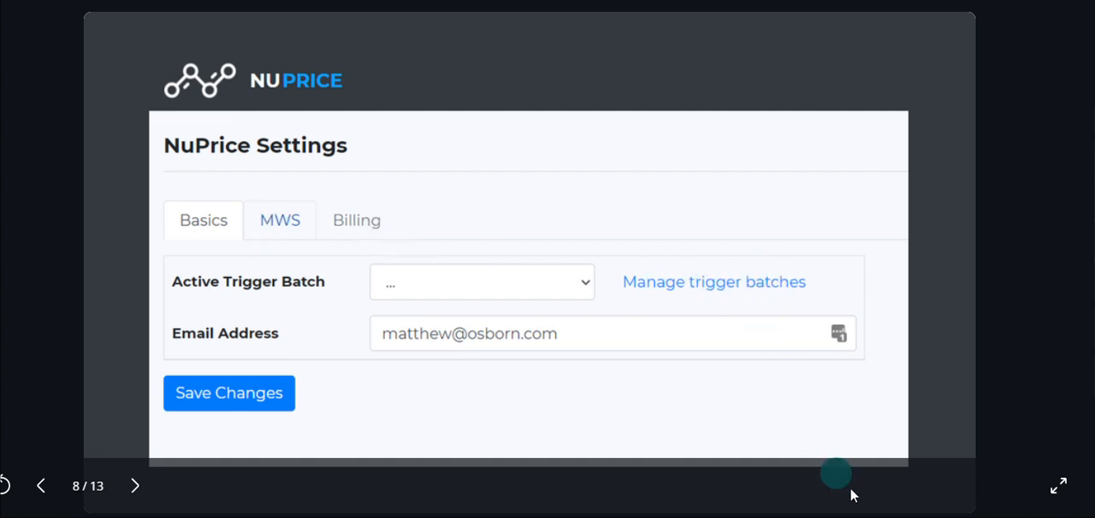
- From Manage trigger batches, open batch 10020 to edit its used FBA trigger rules
left_click(714, 281)
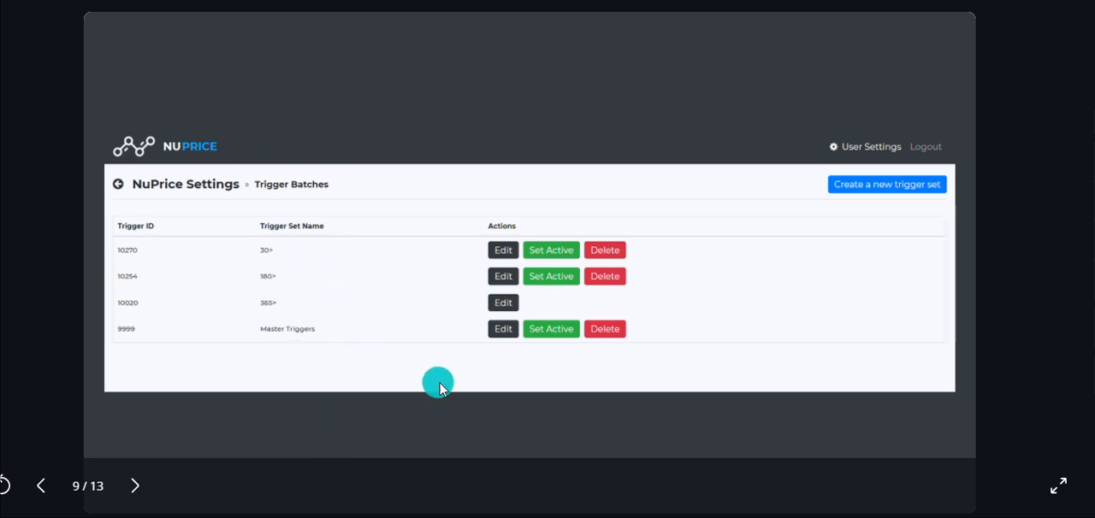
mouse_move(356, 312)
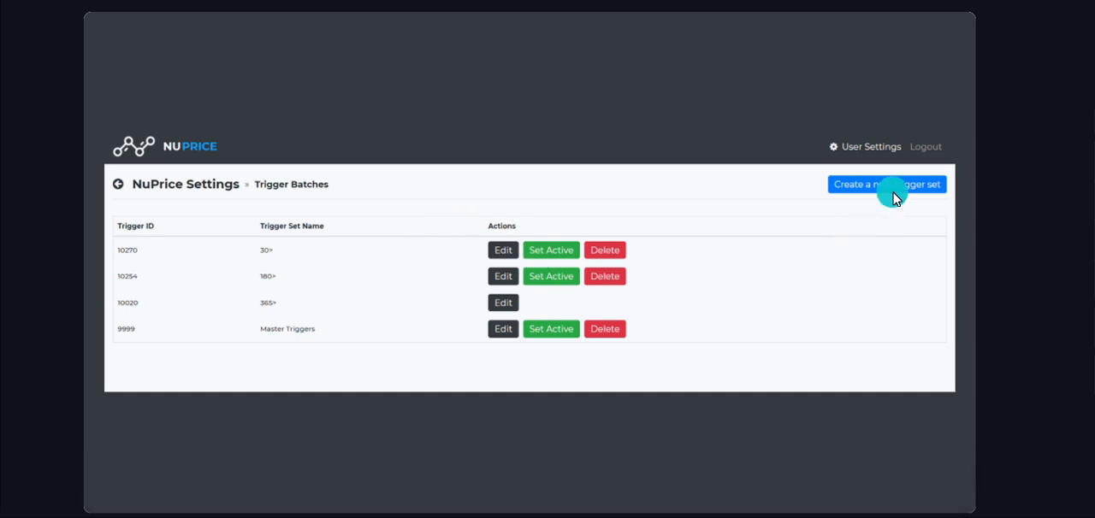
mouse_move(865, 209)
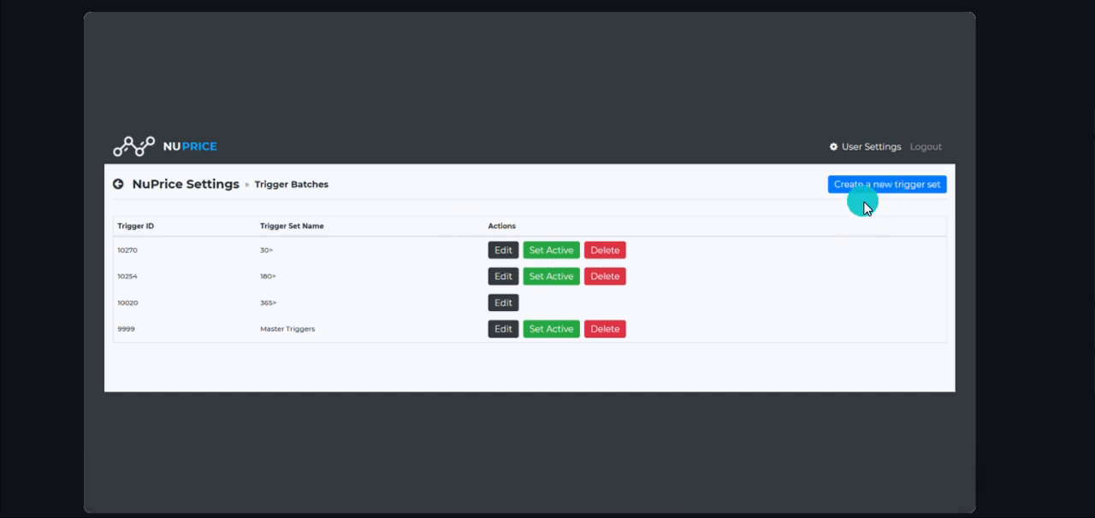
mouse_move(881, 191)
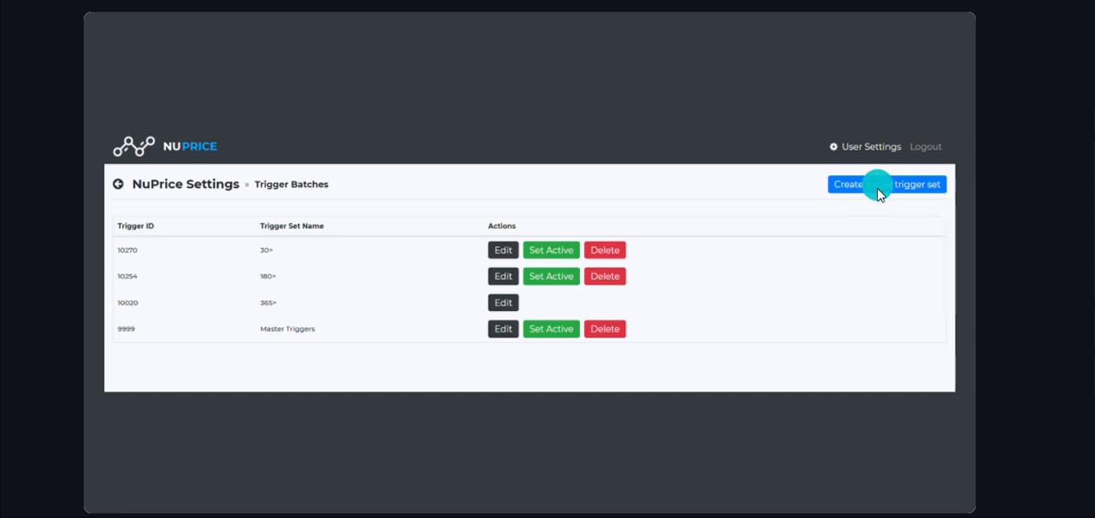
left_click(502, 302)
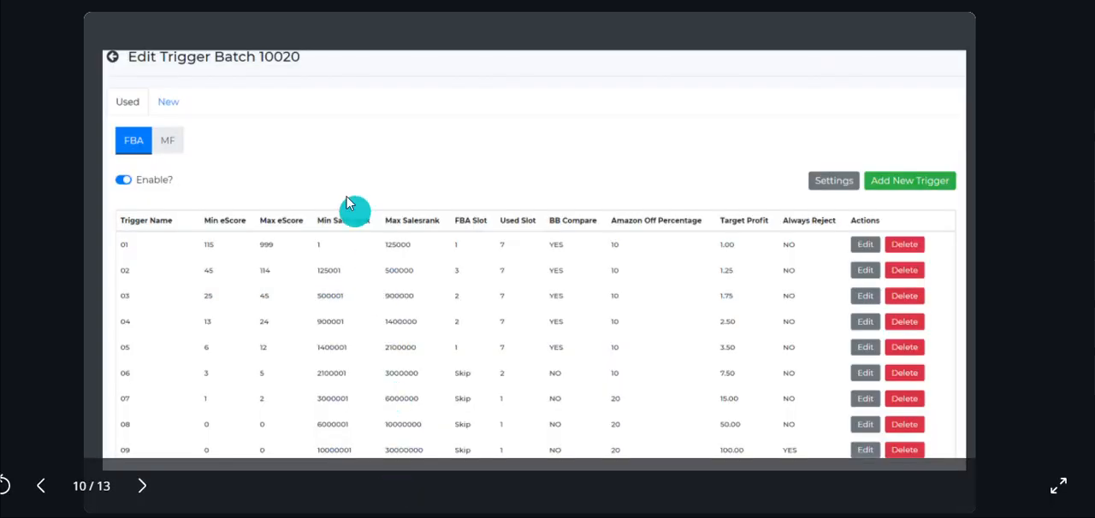
mouse_move(340, 191)
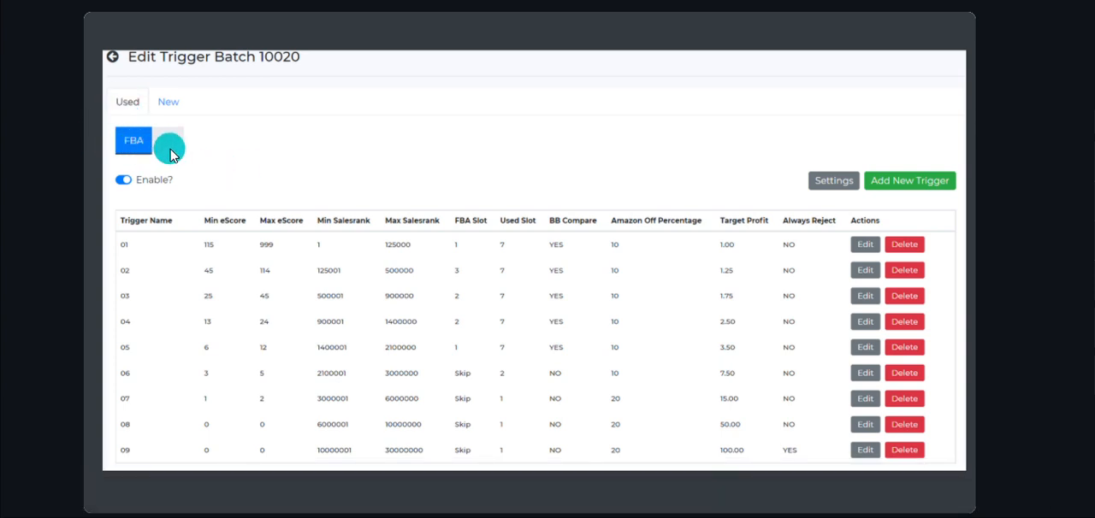
left_click(167, 141)
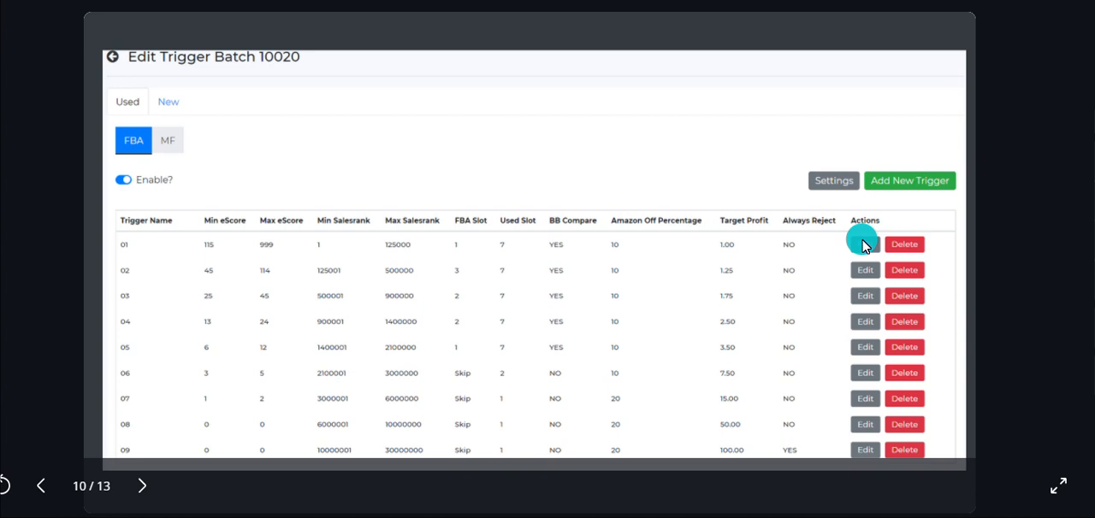
- Edit trigger 01 (eScore 115–999, salesrank 1–125000, $1.00 target profit) and clear Ceiling 1
left_click(863, 243)
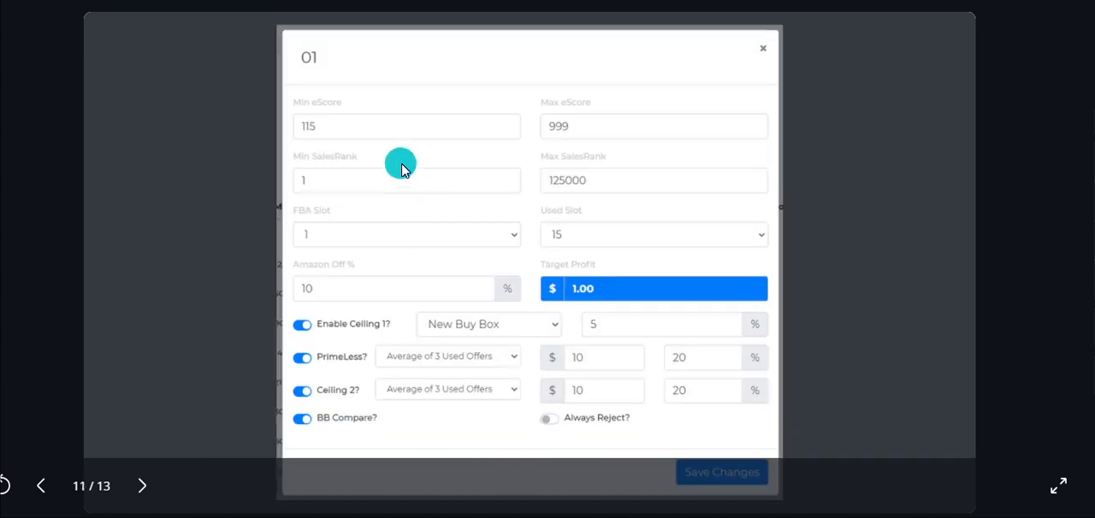
mouse_move(632, 198)
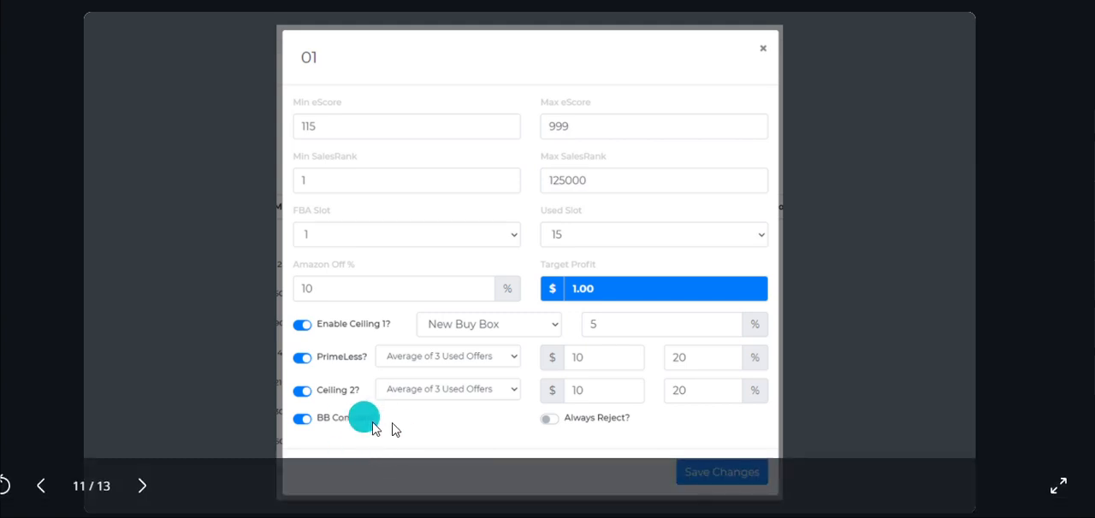
mouse_move(361, 326)
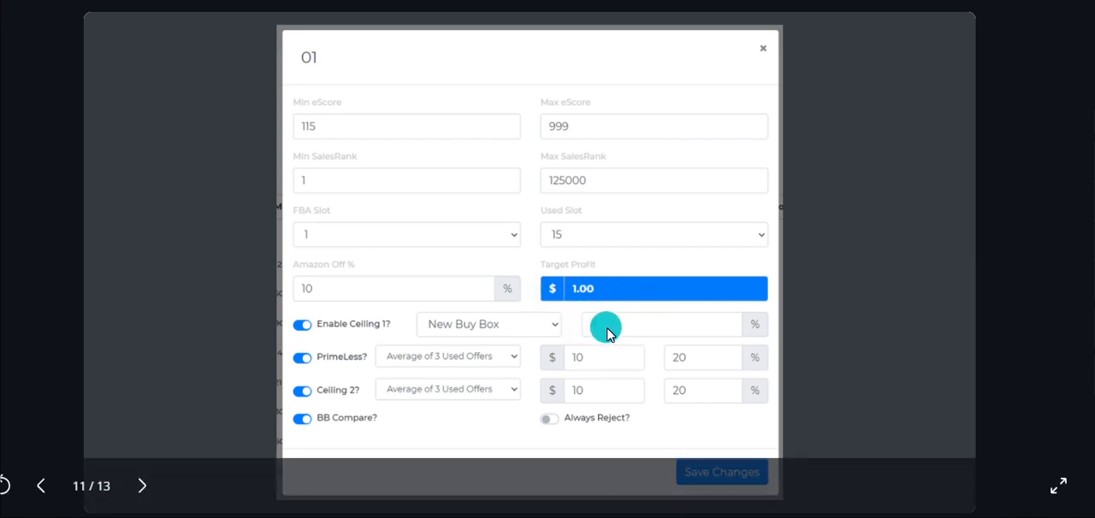
- Enter 5 percent as trigger 01's Enable Ceiling 1 amount
type("5")
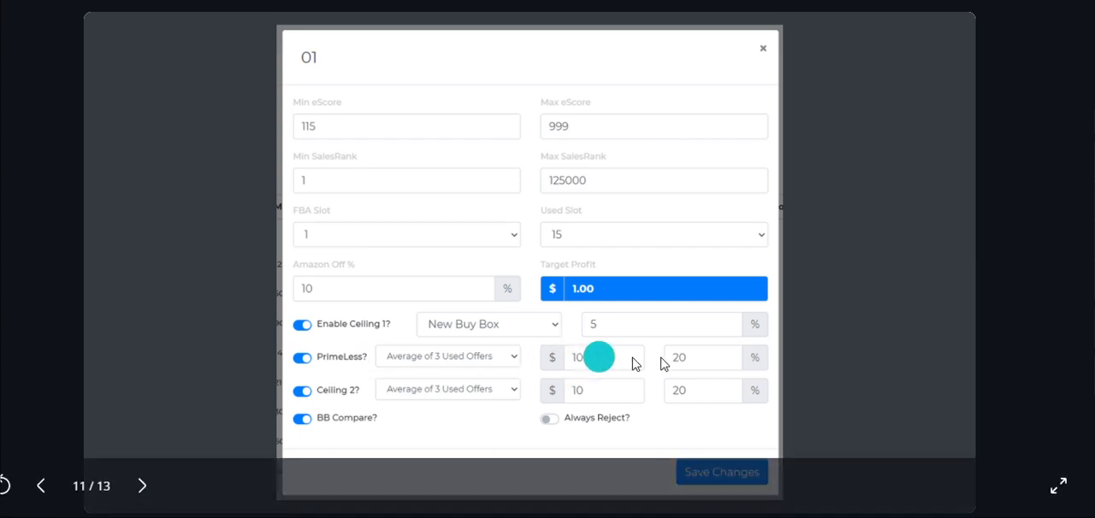
mouse_move(701, 365)
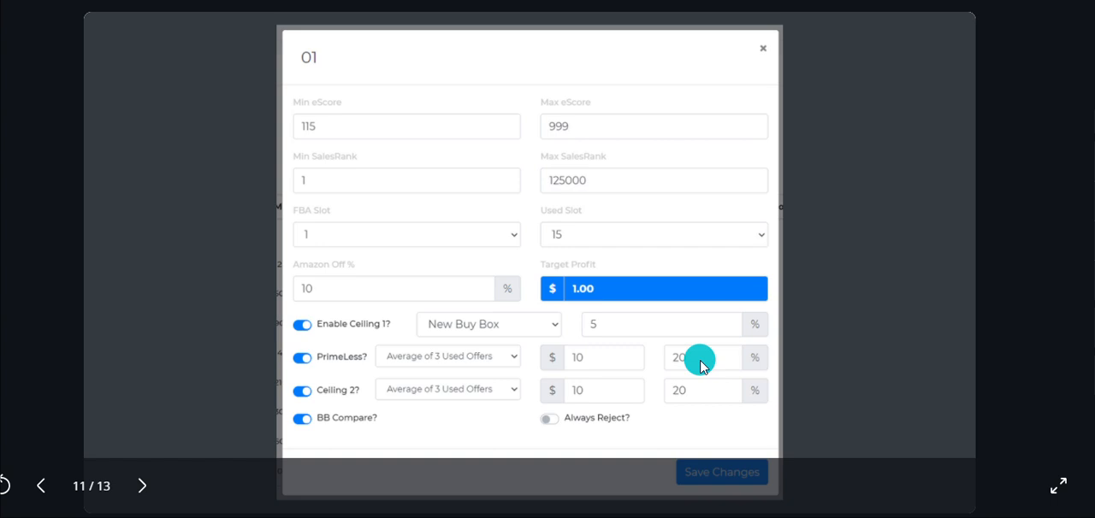
mouse_move(530, 363)
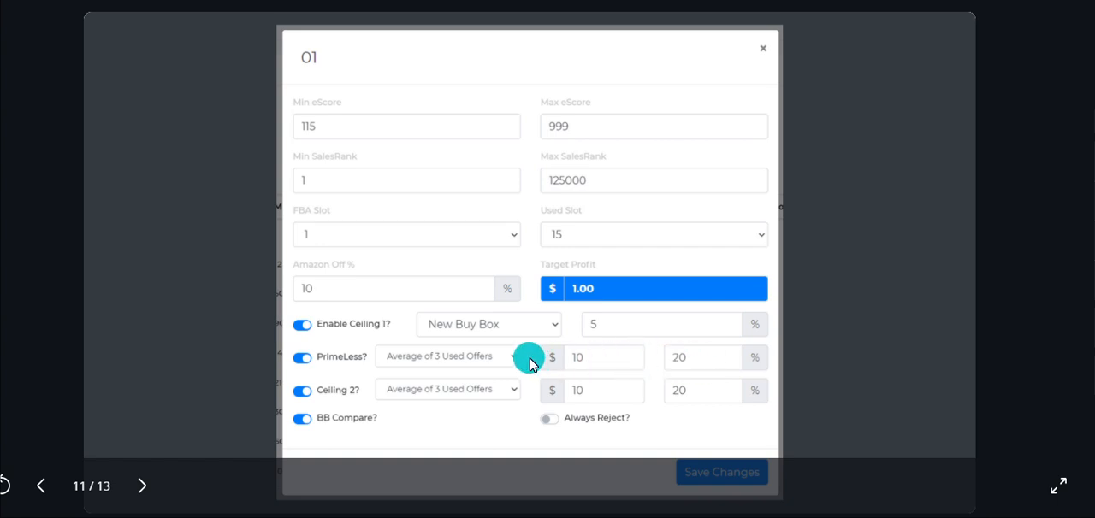
mouse_move(532, 363)
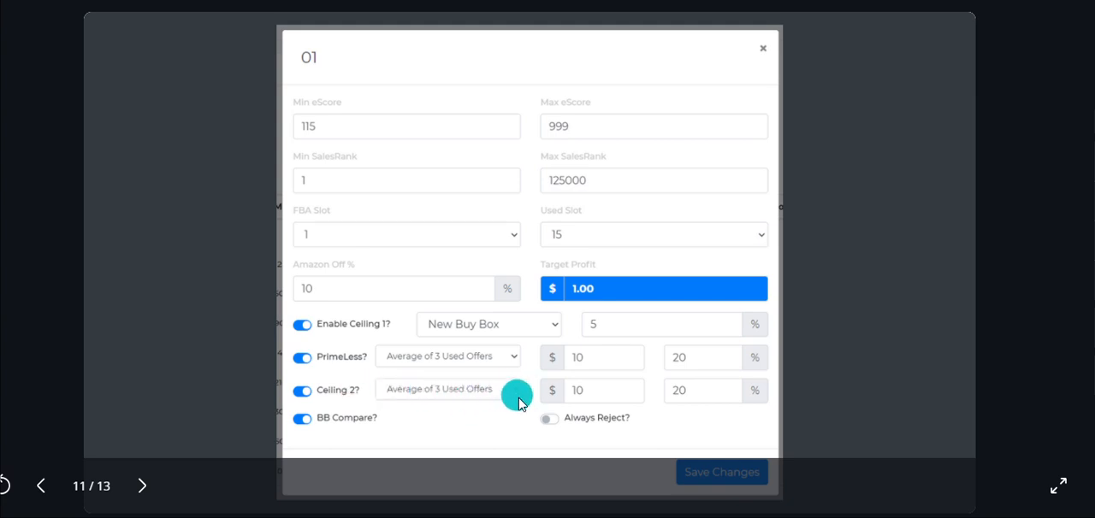
mouse_move(728, 408)
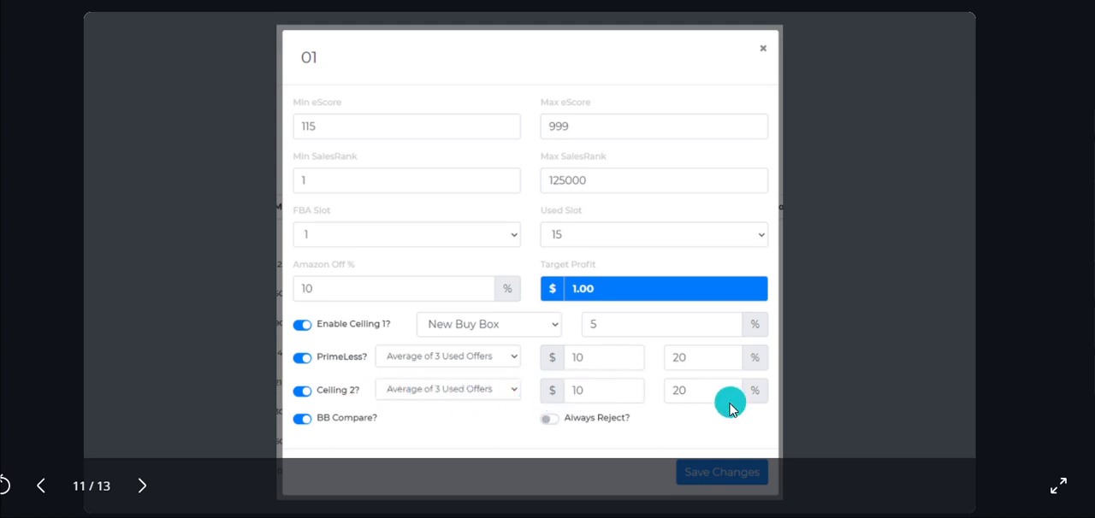
mouse_move(527, 394)
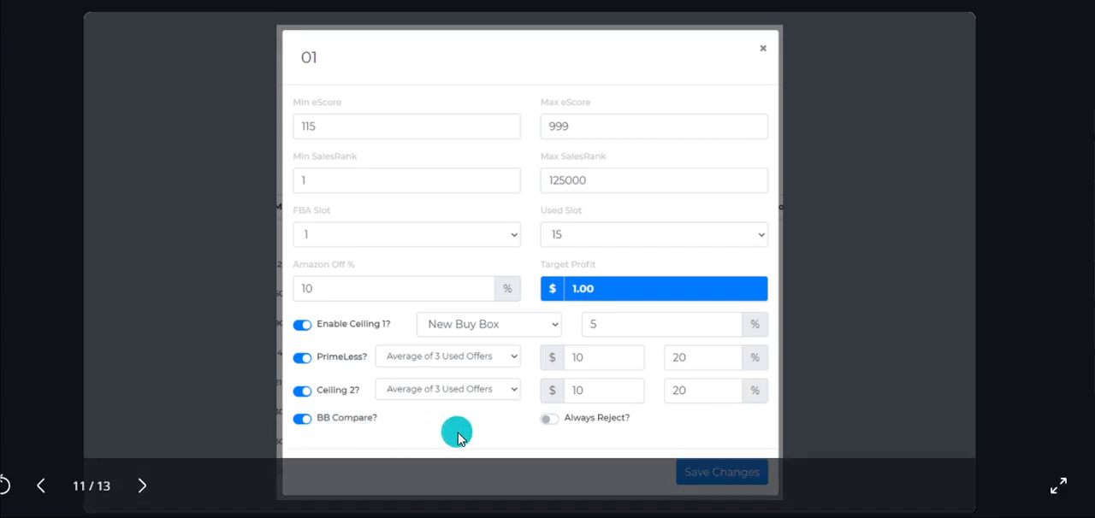
mouse_move(522, 455)
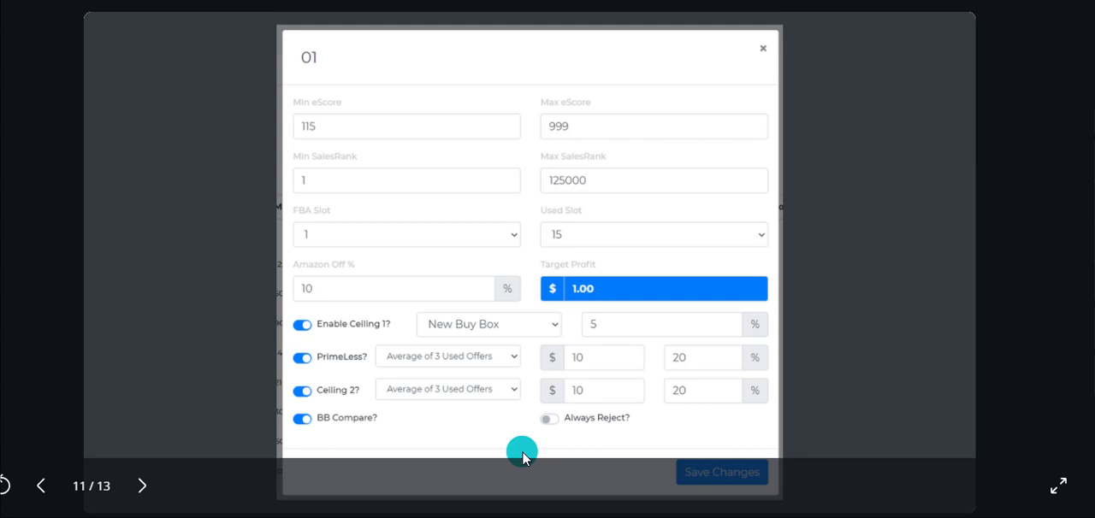